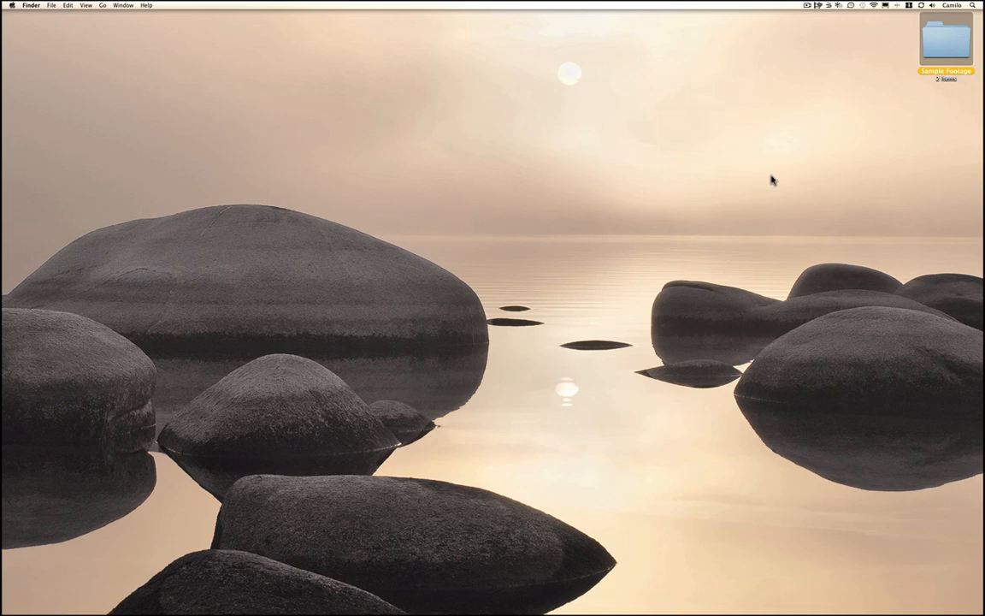
Show the Sample Footage folder's contents: the Final folder and the movie file
double_click(946, 43)
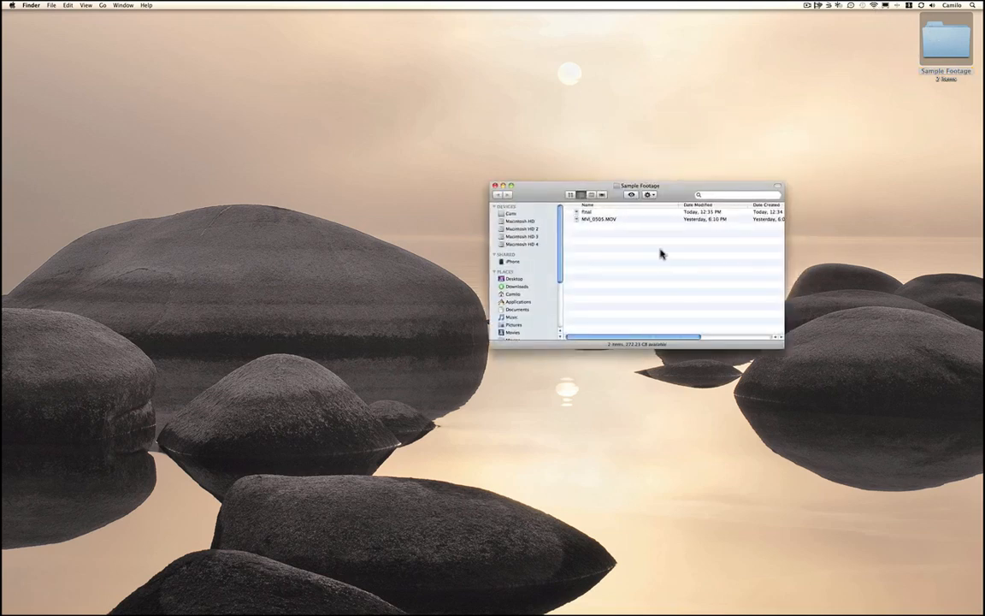
left_click(624, 219)
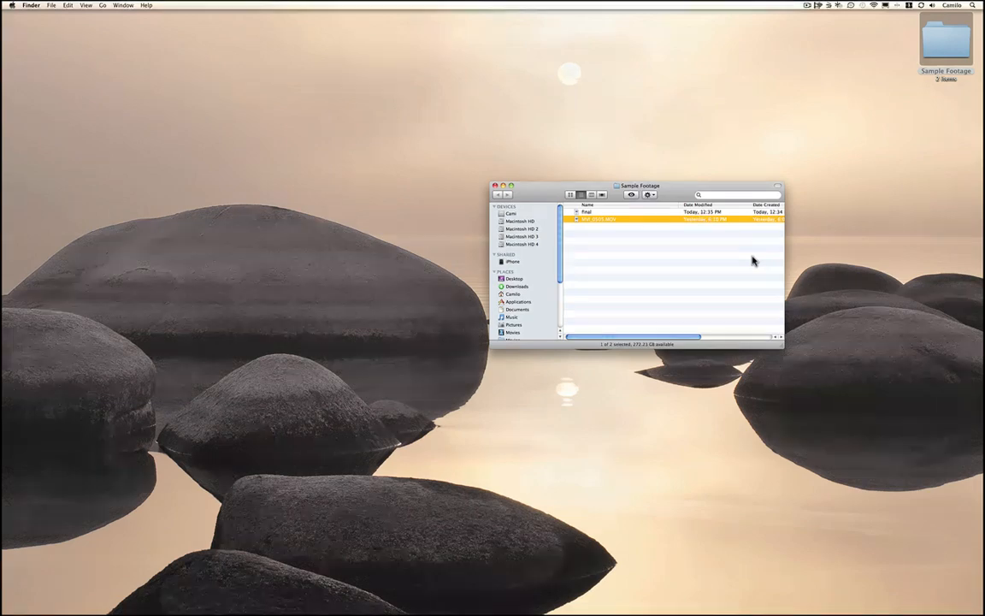
double_click(599, 219)
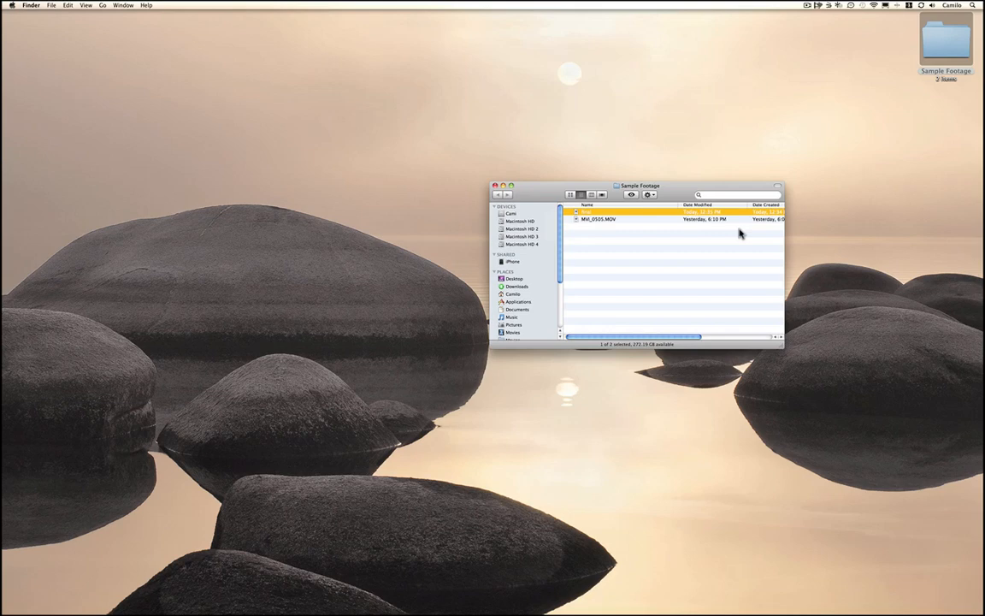
double_click(585, 212)
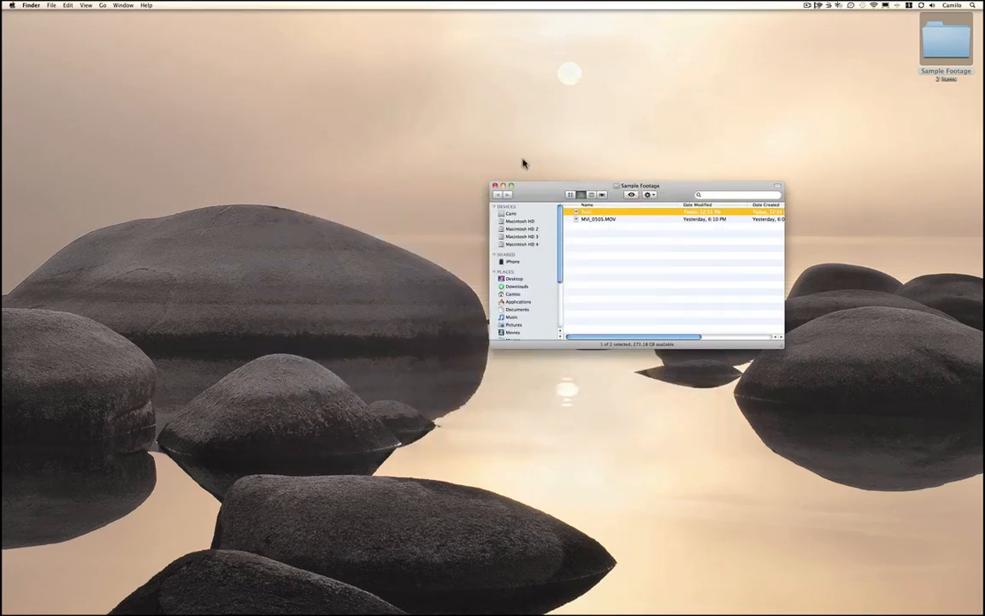
Launch Cinema Tools and load the cat MOV clip from Sample Footage via Open Clip
left_click(496, 186)
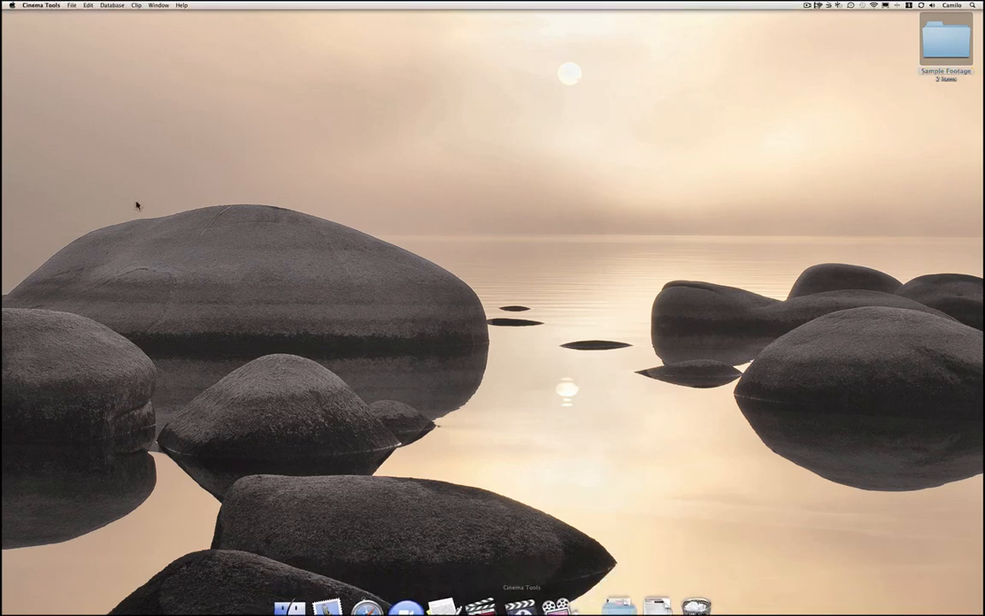
left_click(72, 5)
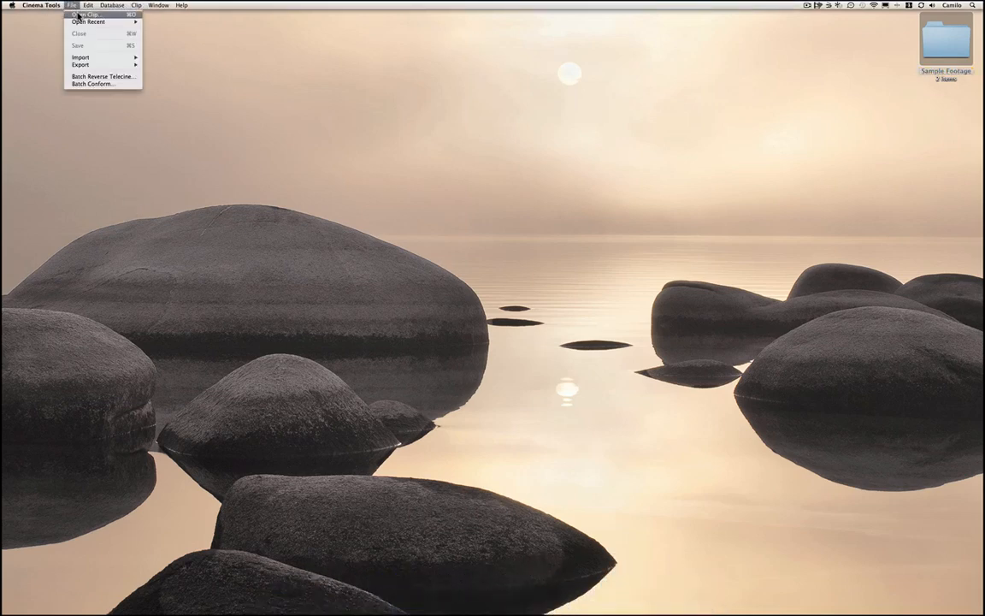
left_click(86, 14)
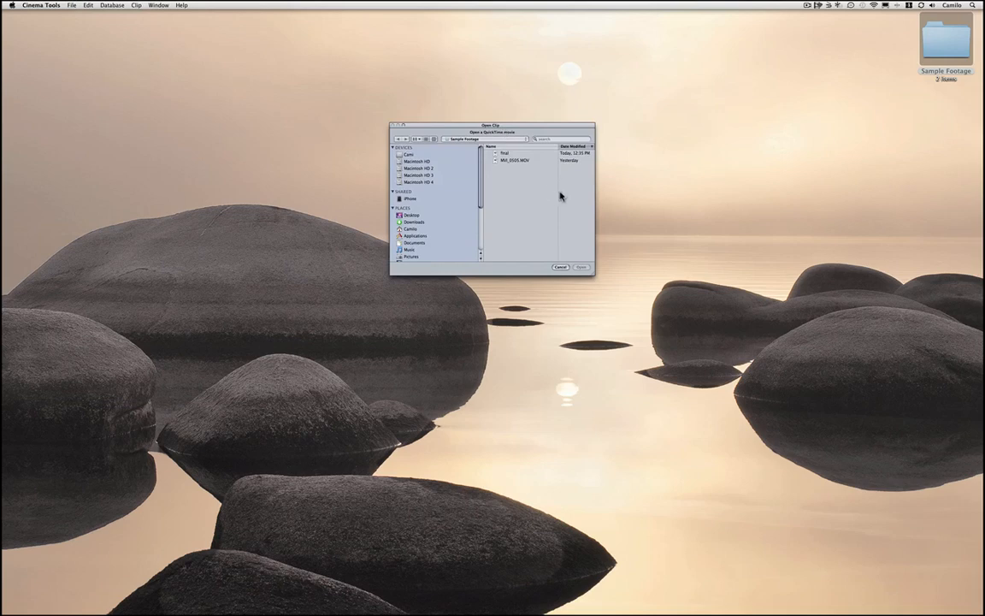
left_click(515, 161)
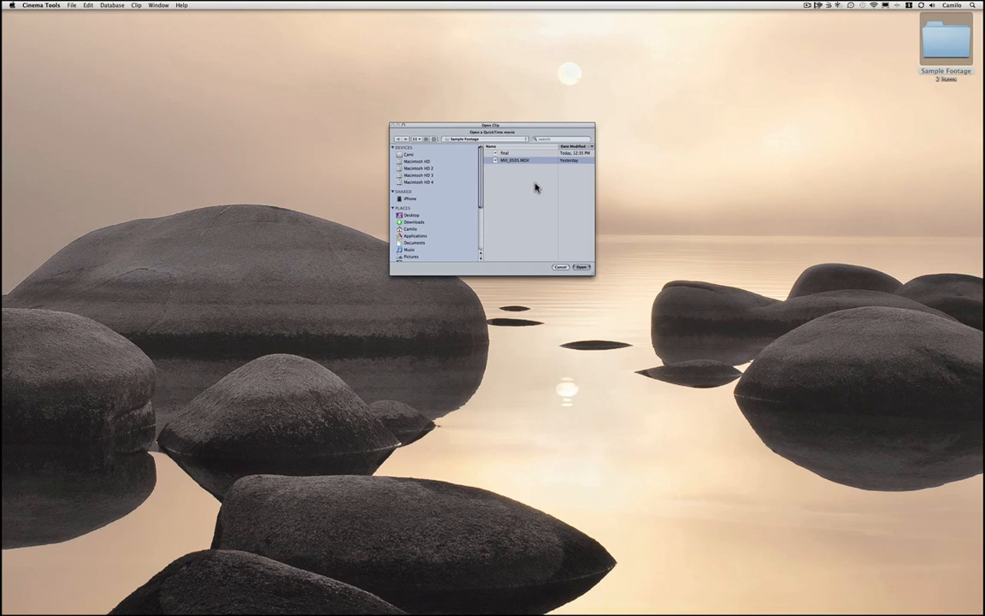
mouse_move(537, 267)
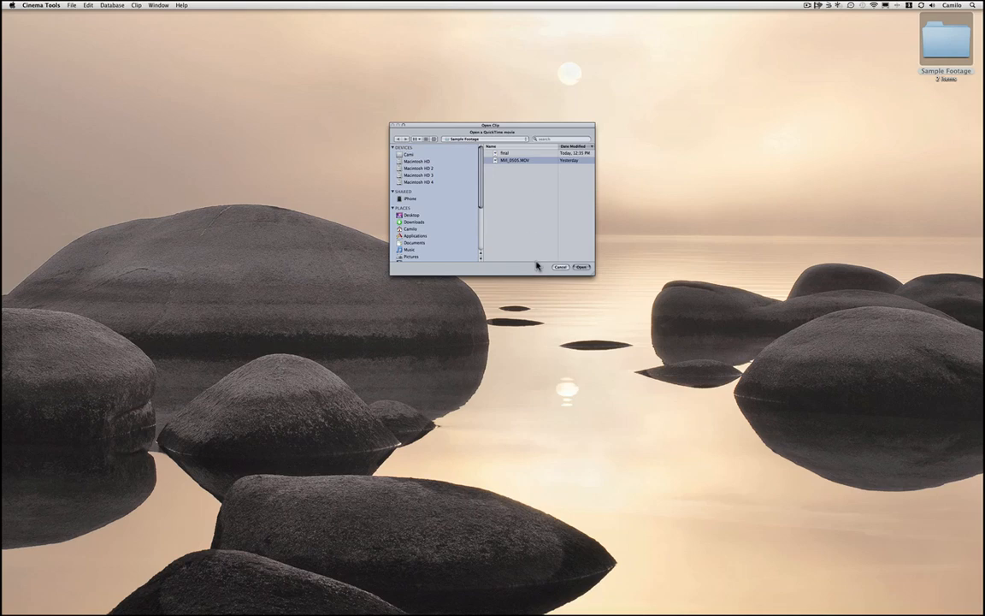
left_click(582, 267)
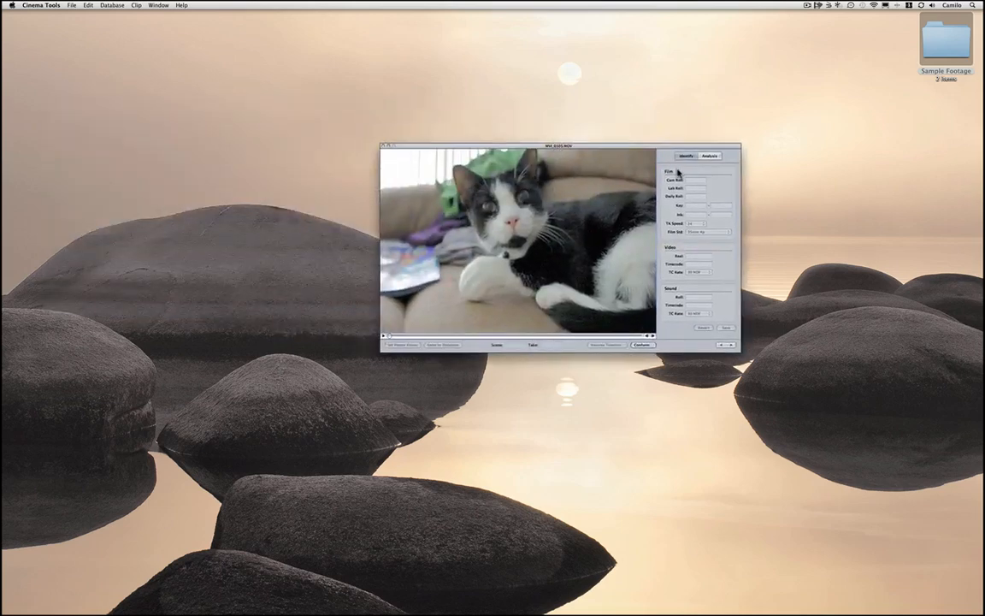
Conform the cat clip to 23.98 fps from its Identify details
left_click(708, 156)
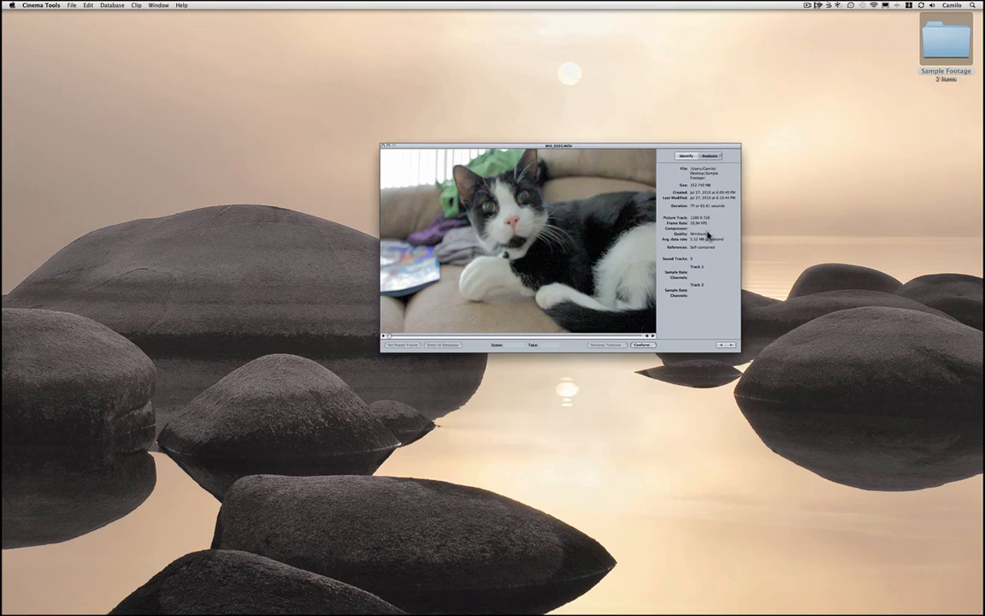
left_click(644, 345)
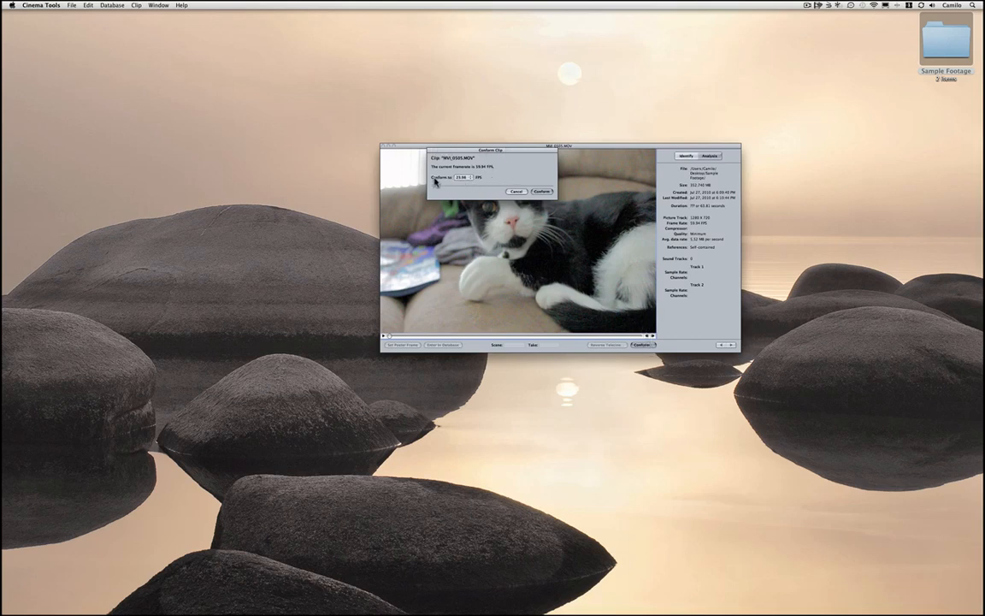
left_click(460, 177)
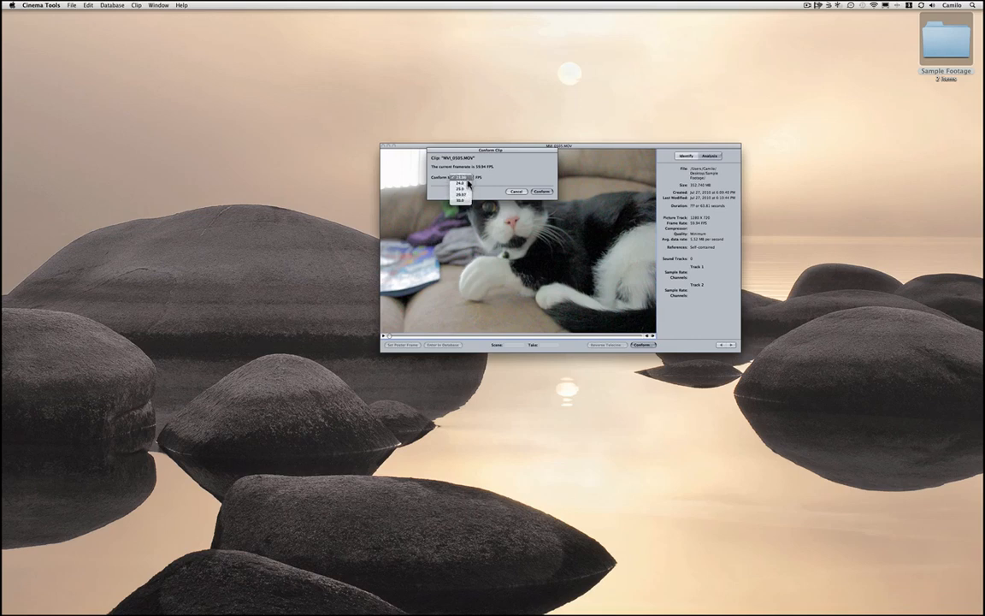
left_click(460, 185)
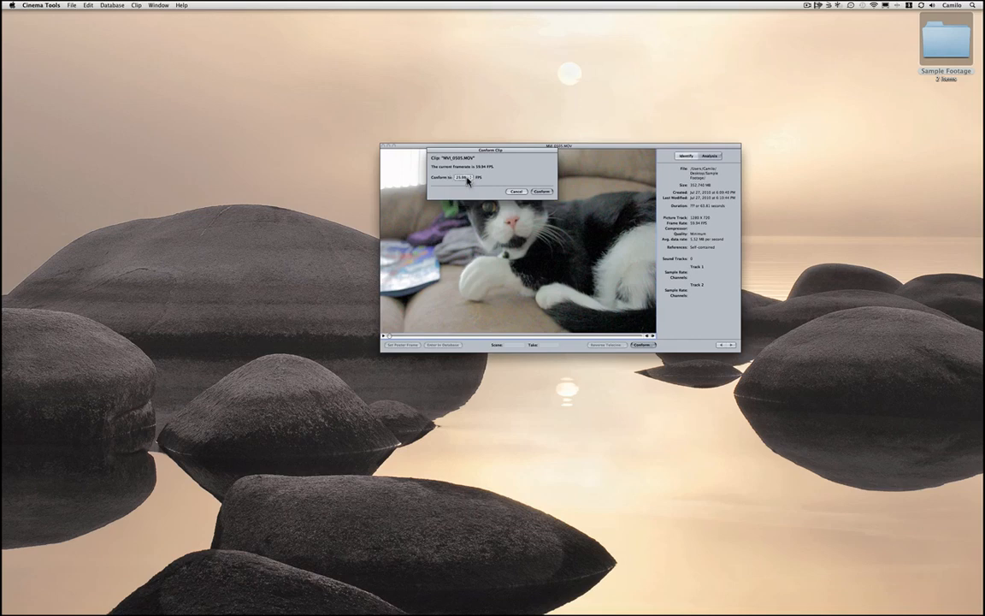
left_click(541, 192)
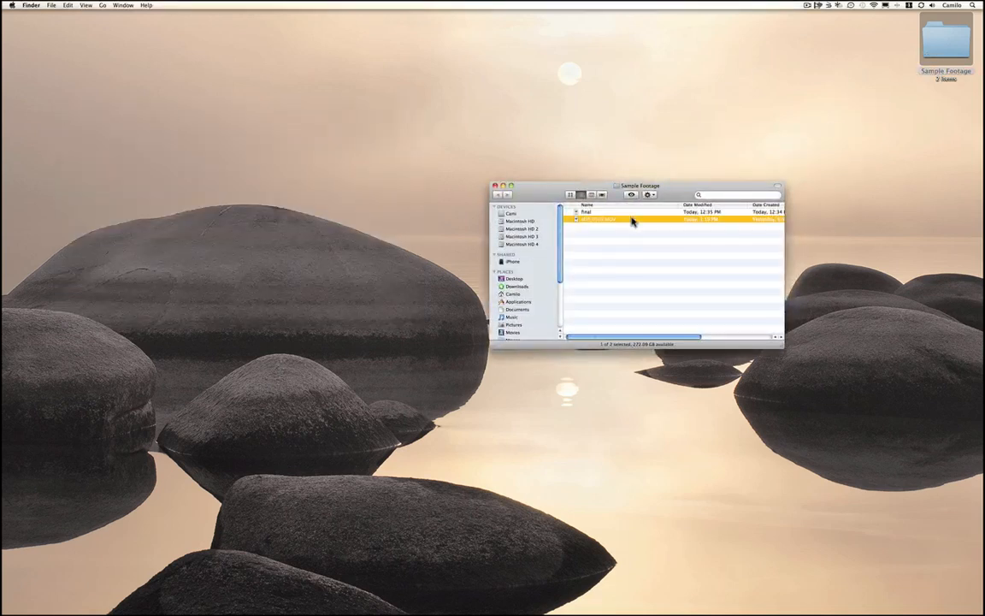
double_click(599, 219)
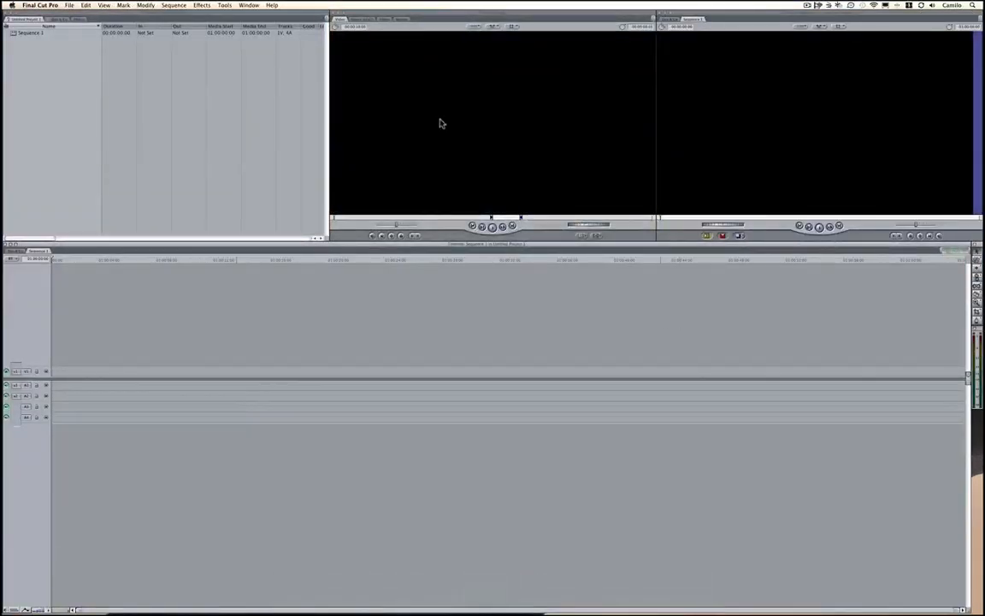
mouse_move(38, 61)
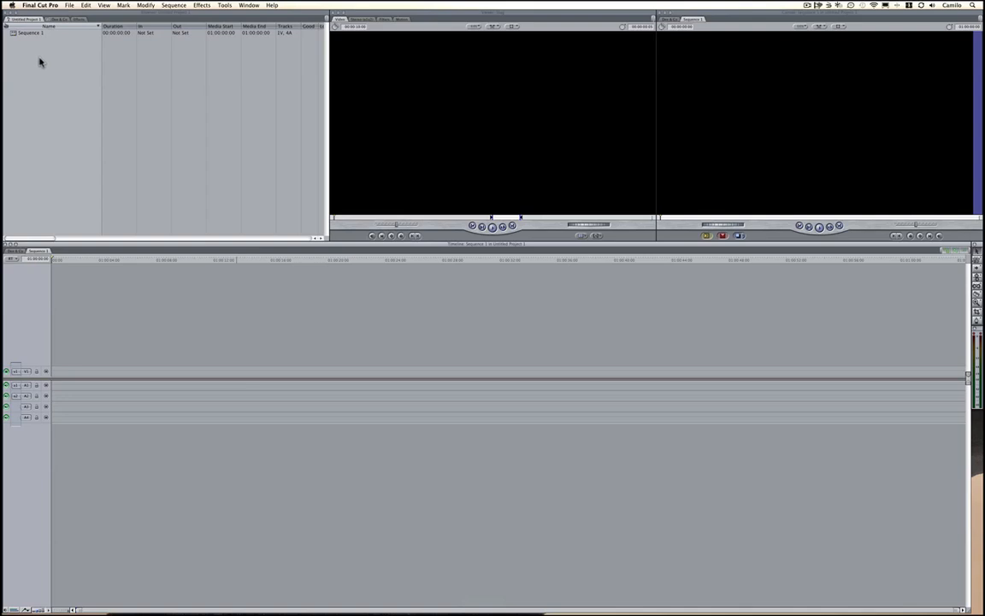
Import the Final footage into the project browser
right_click(39, 62)
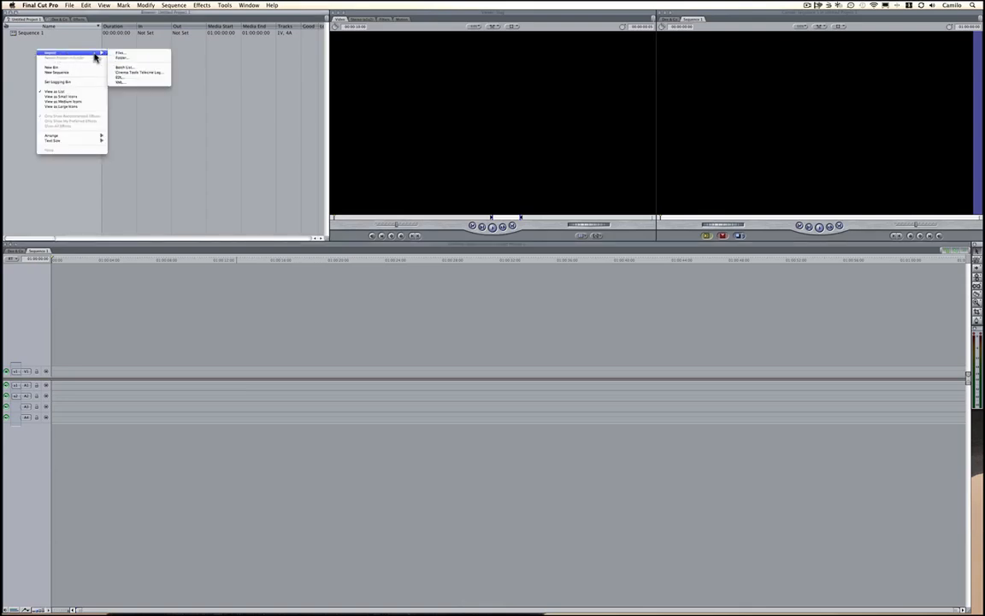
left_click(120, 51)
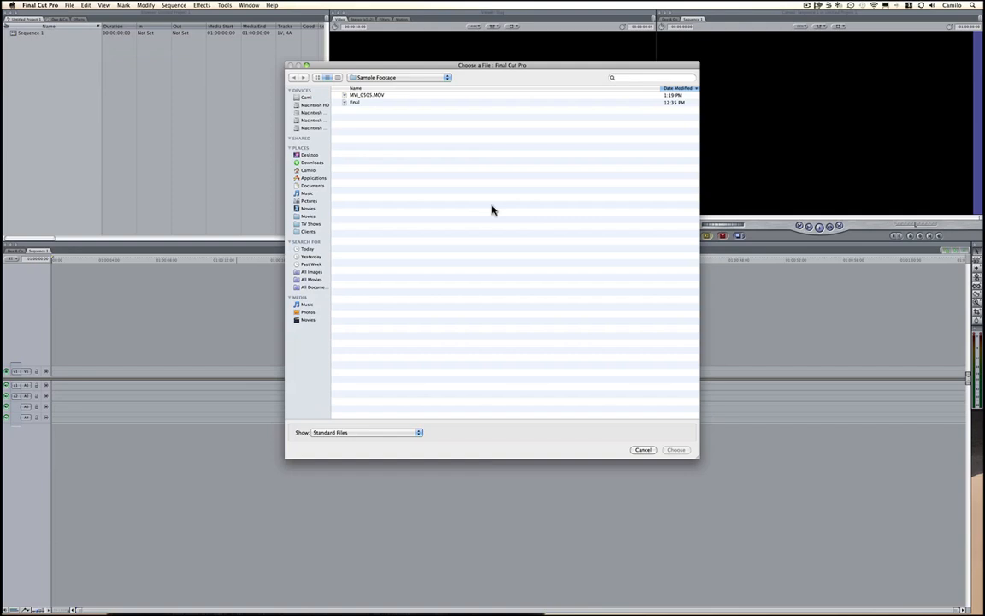
left_click(368, 94)
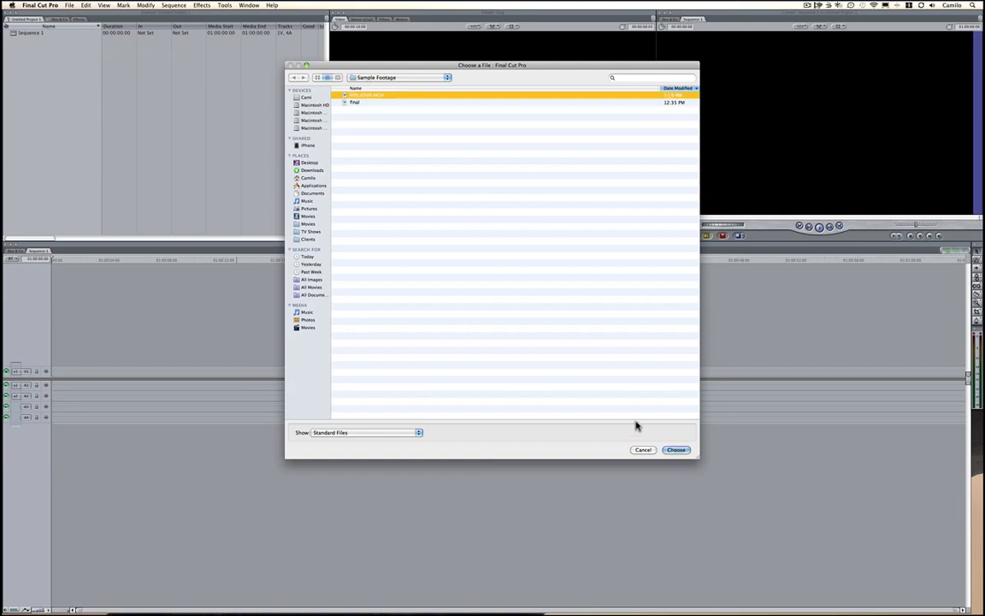
left_click(676, 449)
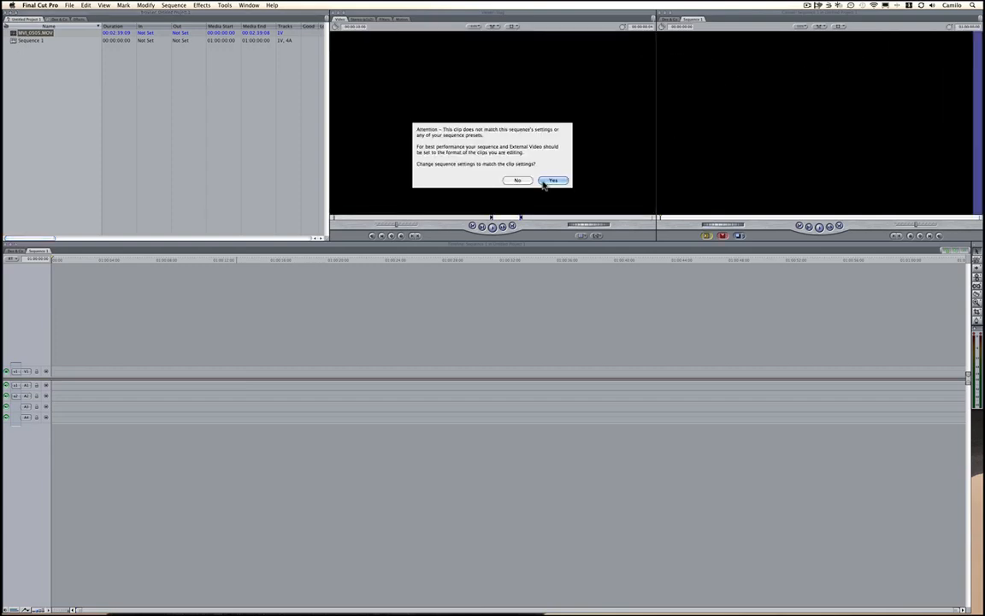
mouse_move(489, 142)
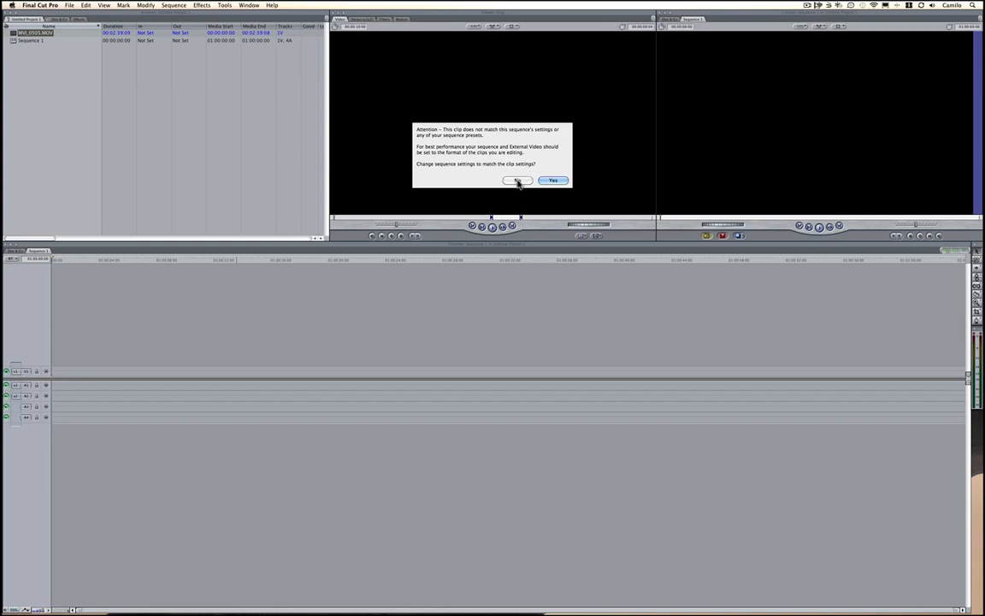
Accept the sequence settings match, then remove the clip's part after the cut
left_click(553, 182)
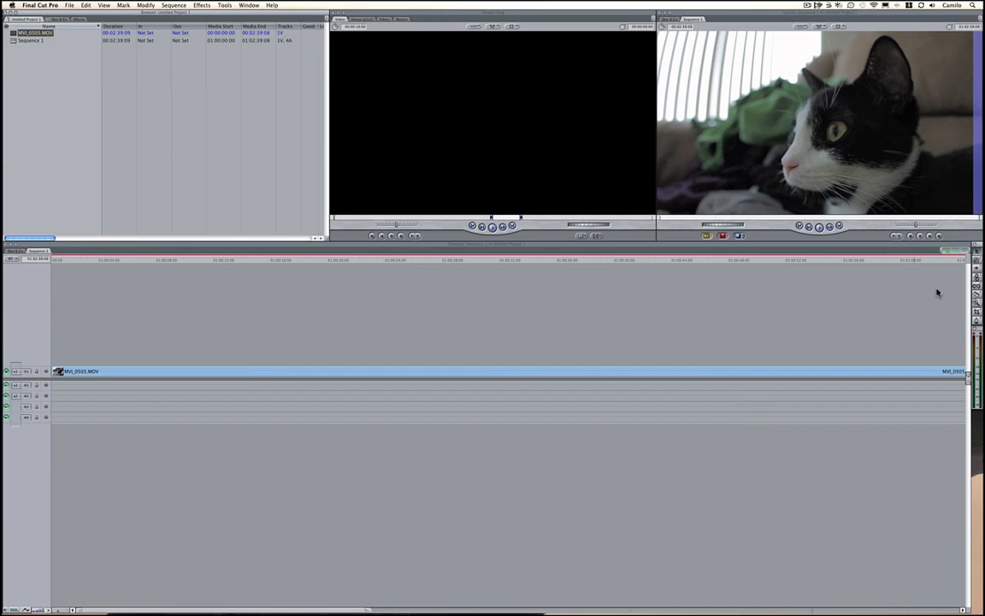
mouse_move(270, 376)
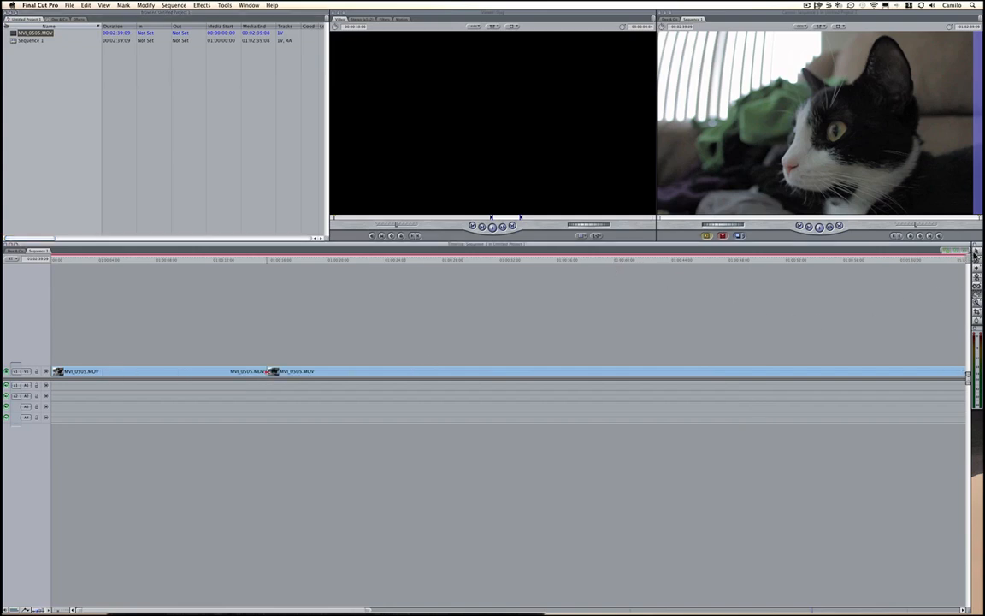
left_click(334, 371)
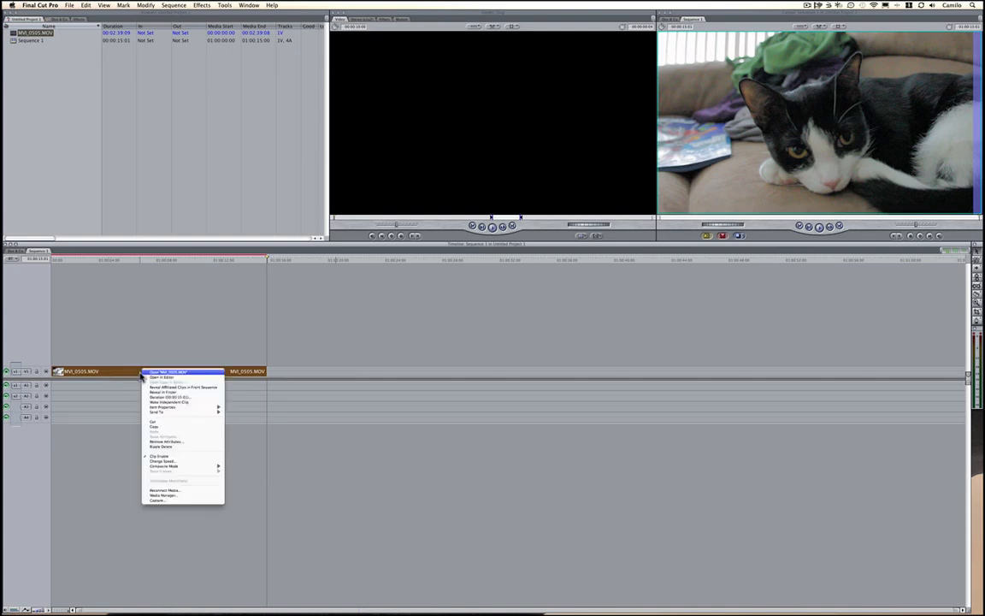
mouse_move(180, 462)
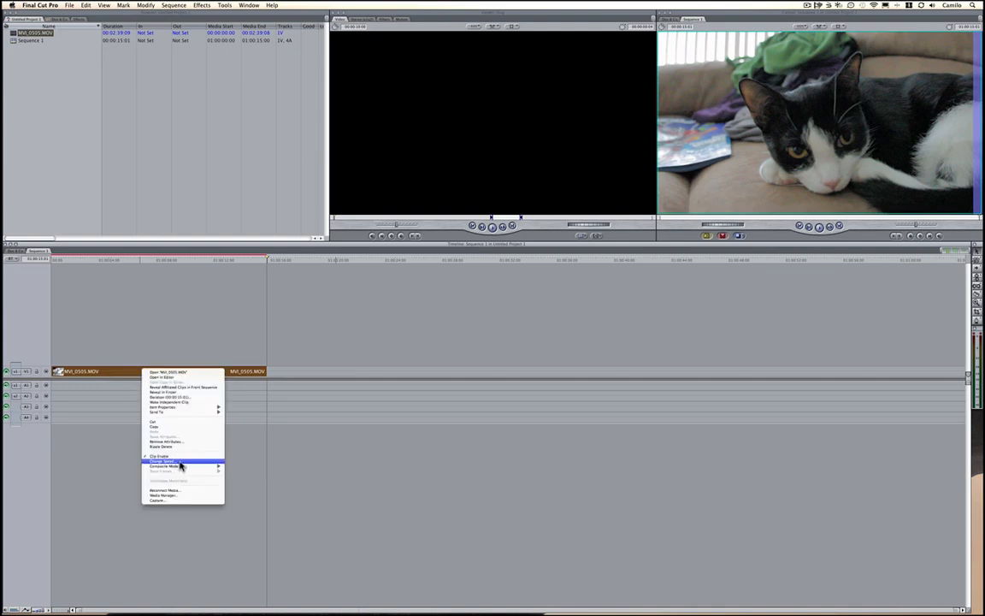
Change the clip's speed to 40 with Frame Blending turned on
left_click(161, 462)
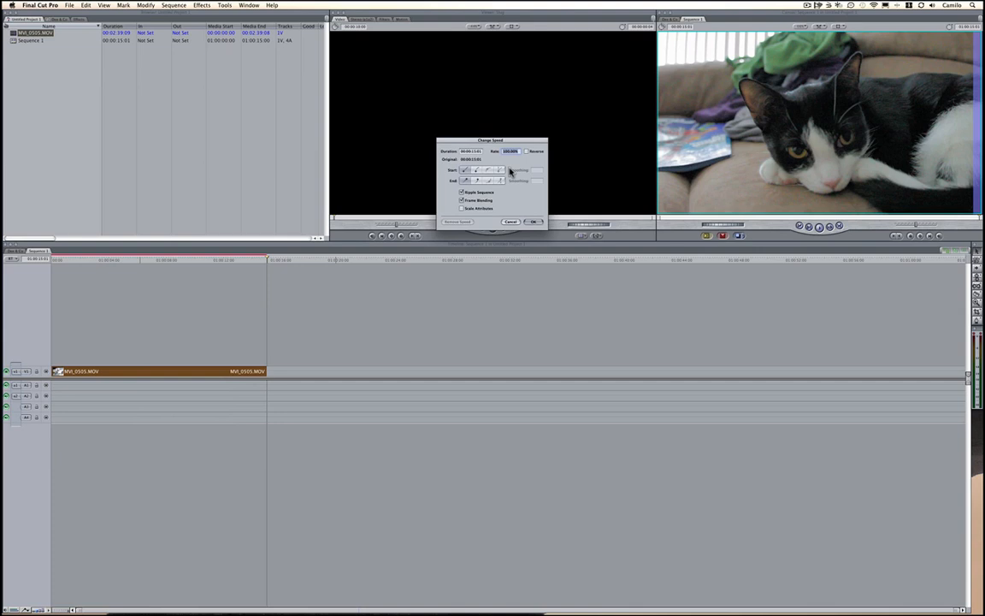
type("40")
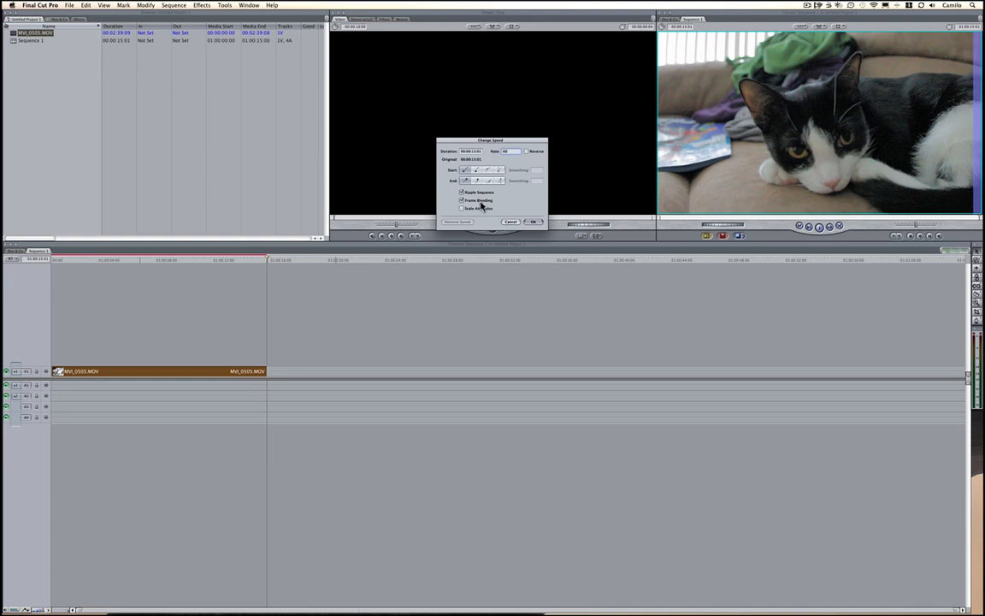
left_click(534, 222)
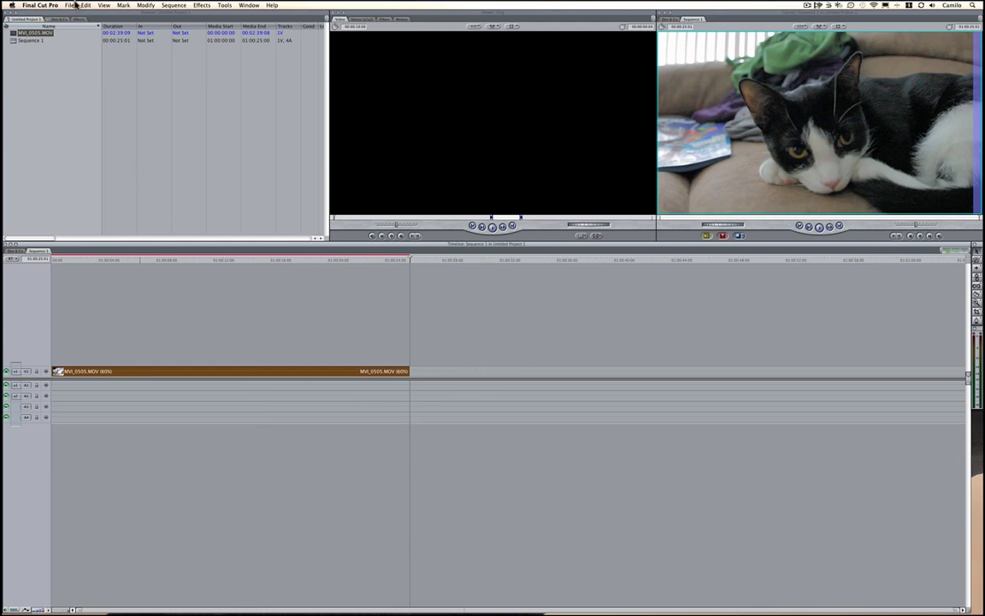
left_click(69, 5)
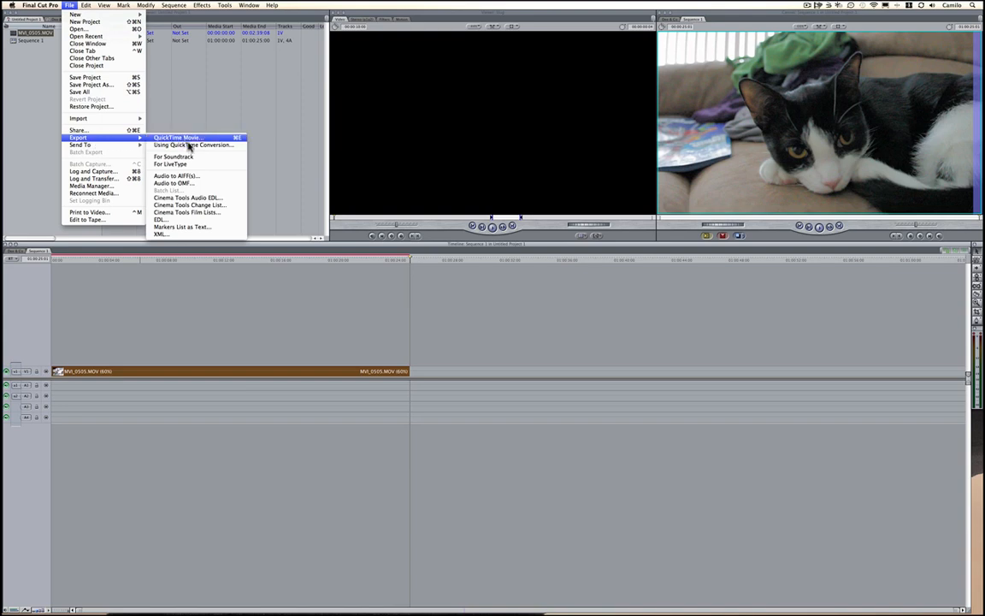
mouse_move(191, 144)
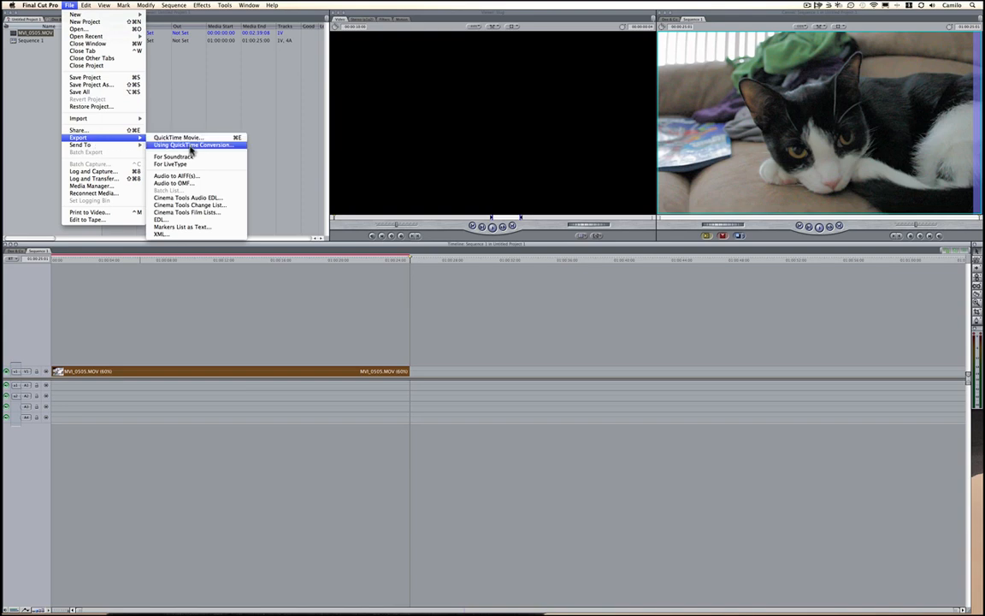
Export via QuickTime Conversion as 'test' with default movie settings into Sample Footage
left_click(178, 137)
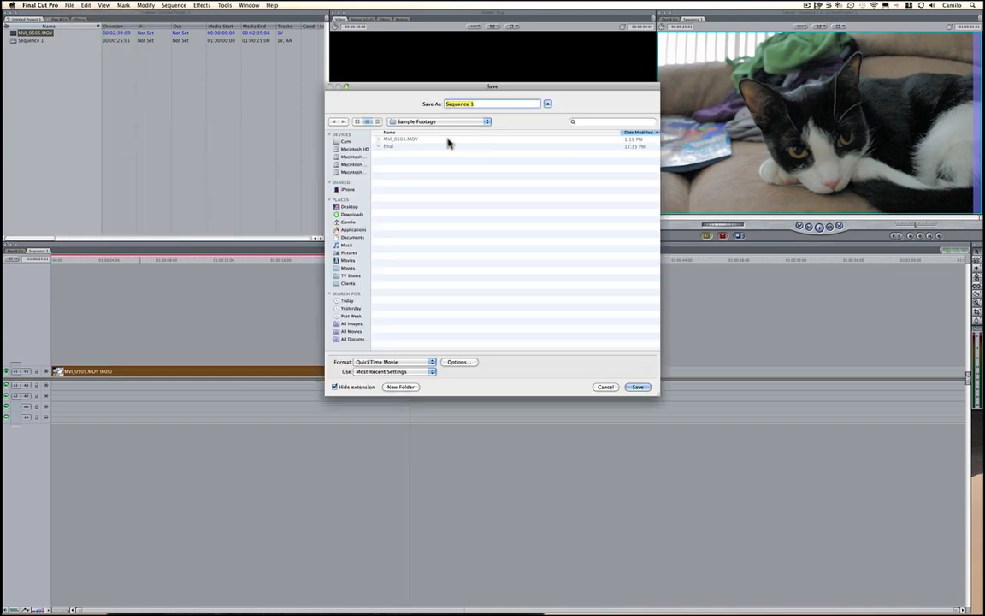
type("test")
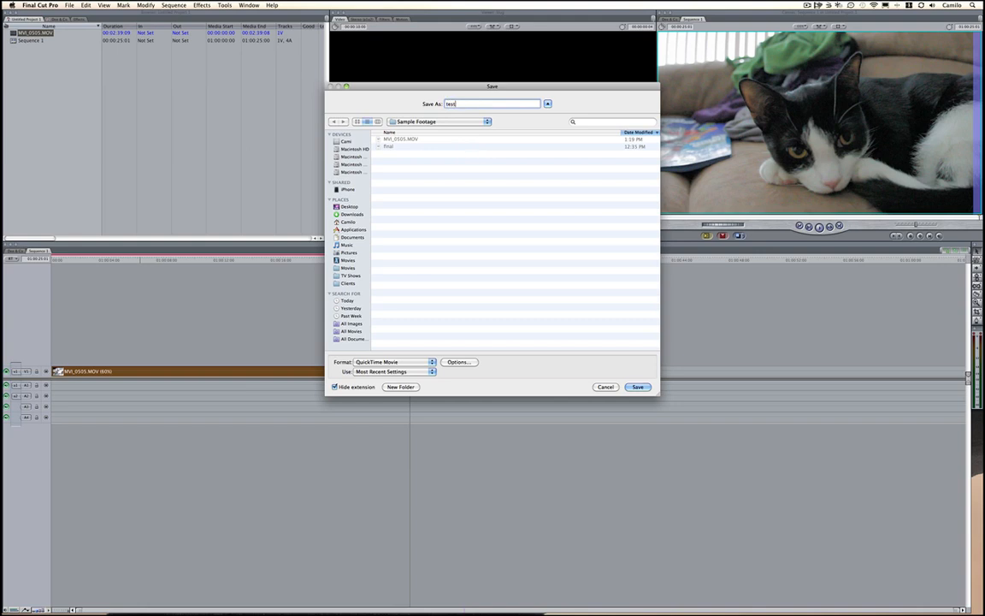
left_click(458, 363)
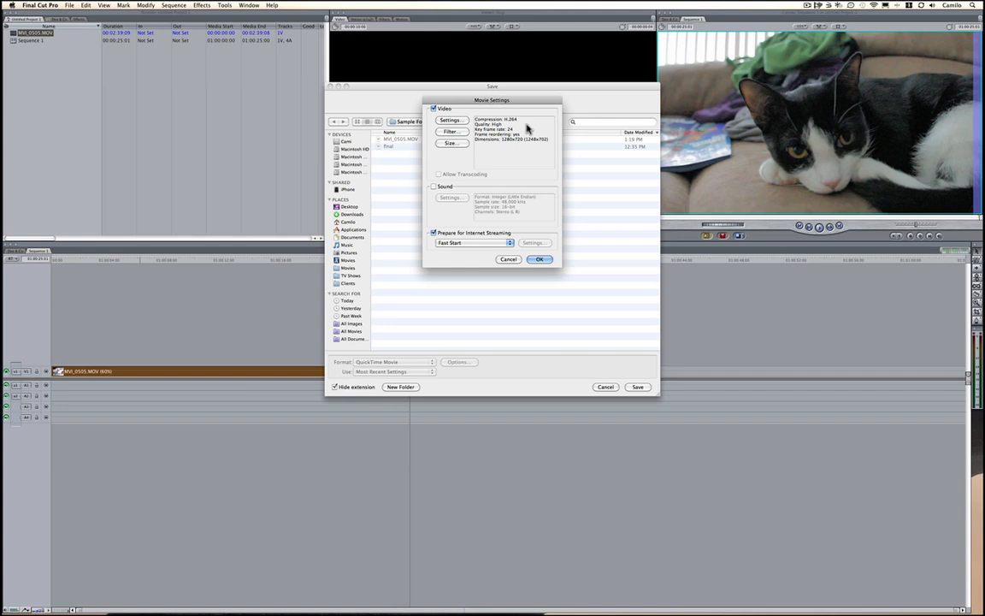
mouse_move(534, 140)
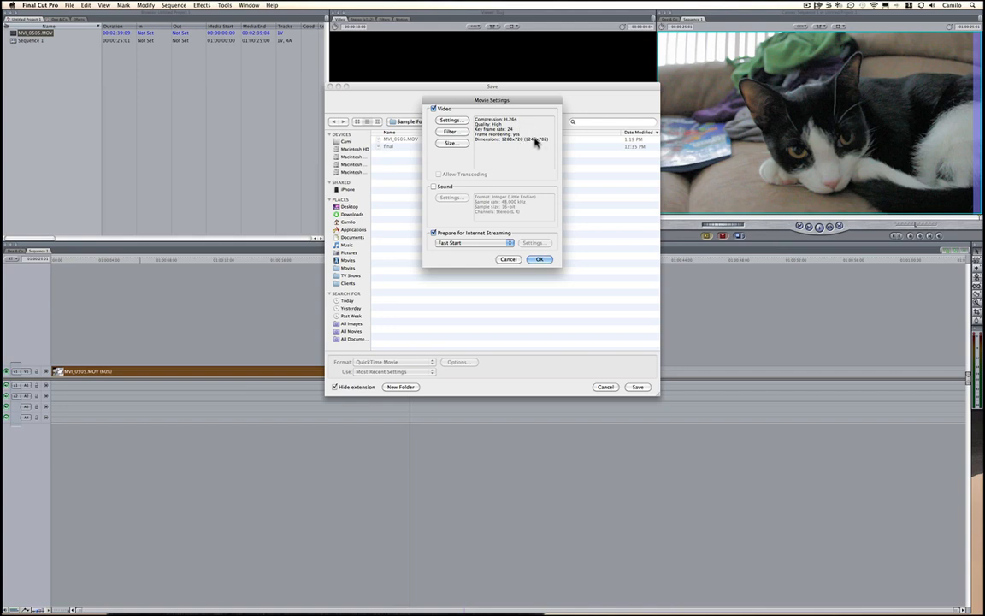
mouse_move(573, 251)
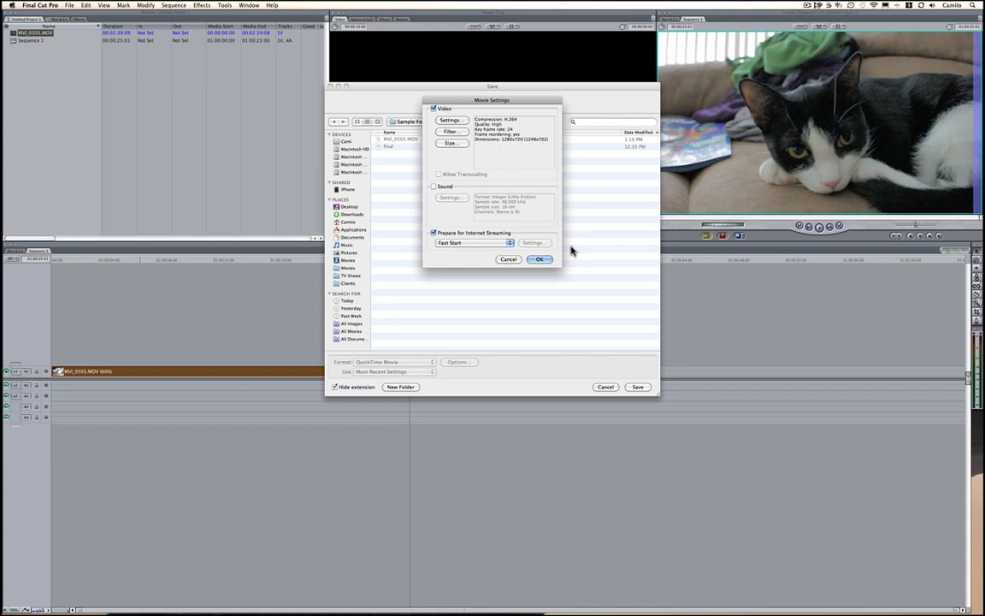
left_click(540, 260)
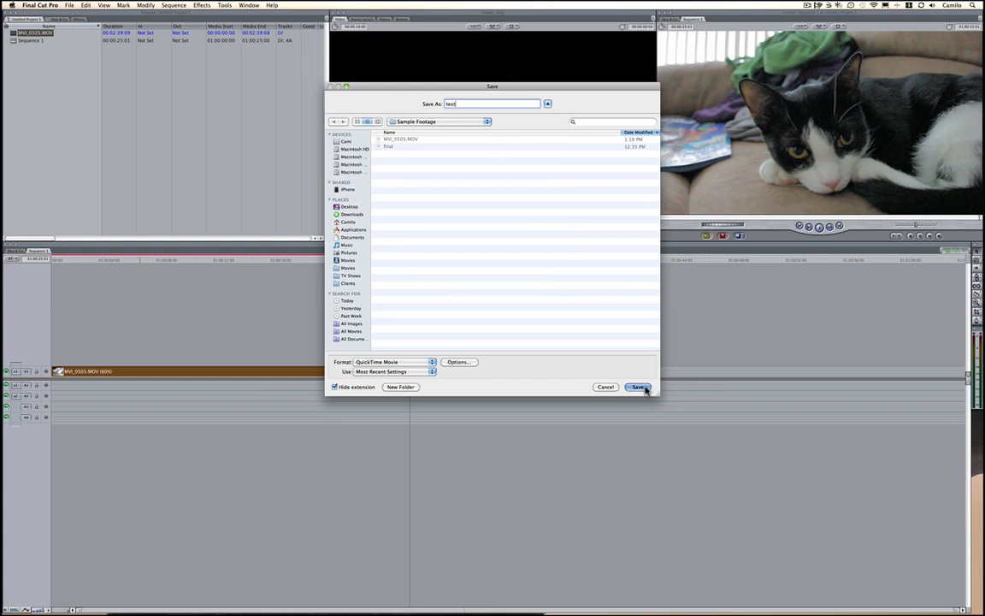
left_click(637, 387)
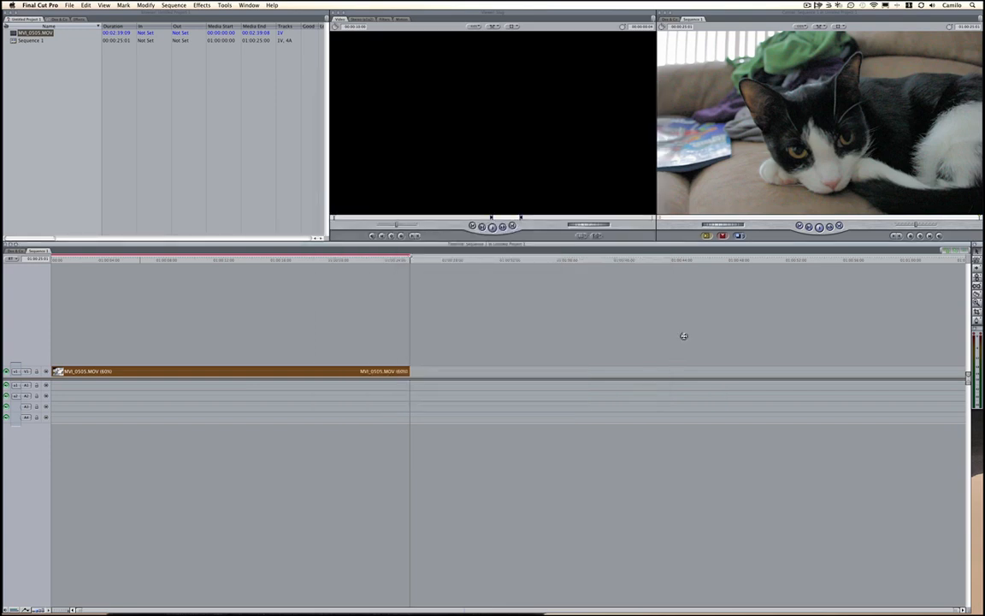